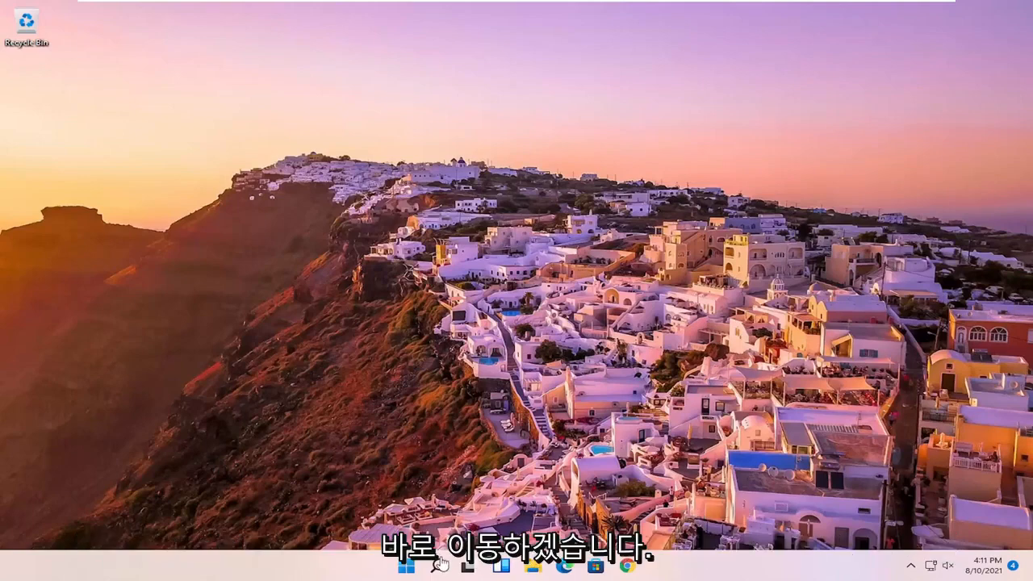
Search Windows for 'voice recorder' and launch the Voice Recorder app.
left_click(436, 565)
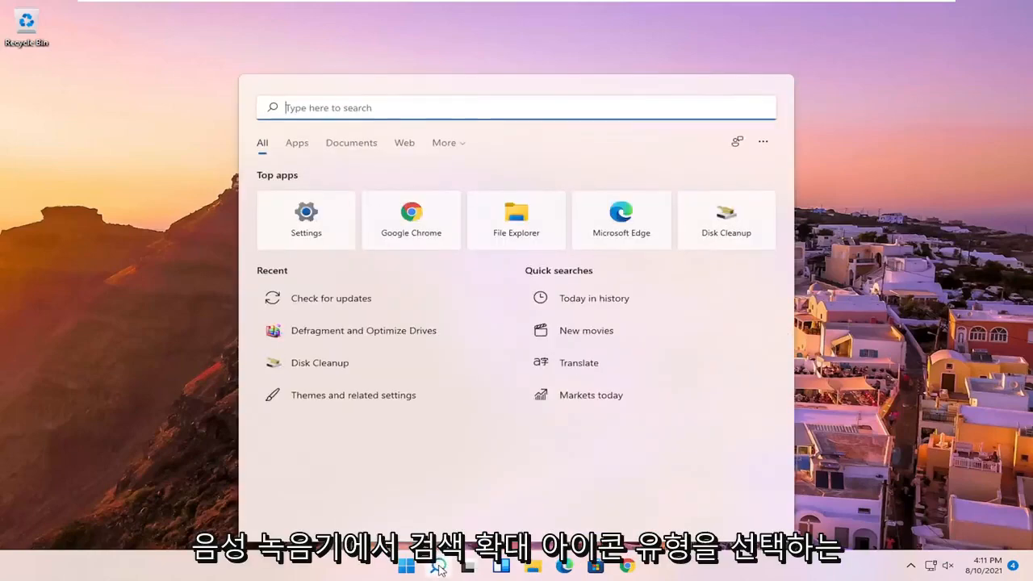
type("voice recorder")
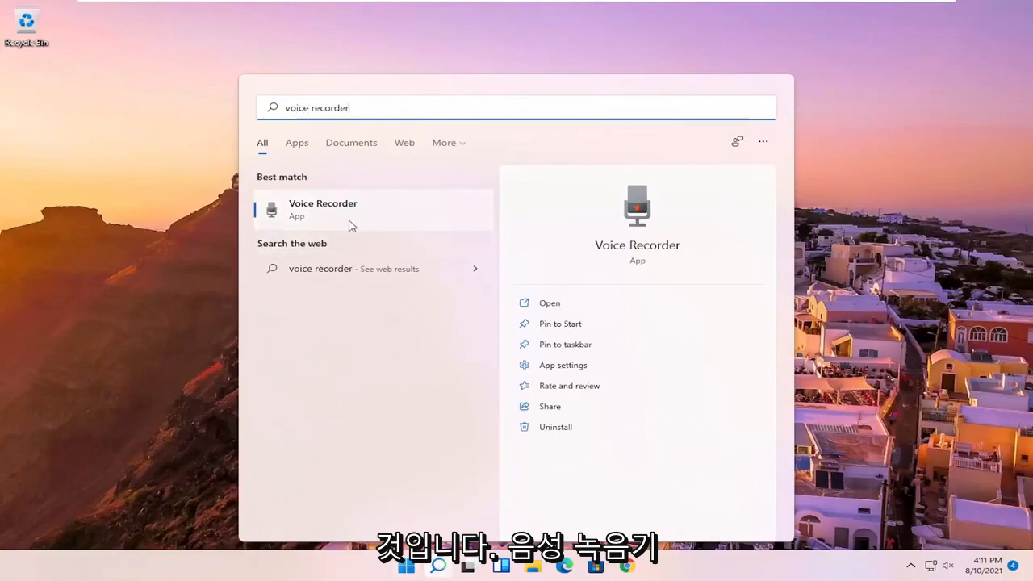
left_click(322, 209)
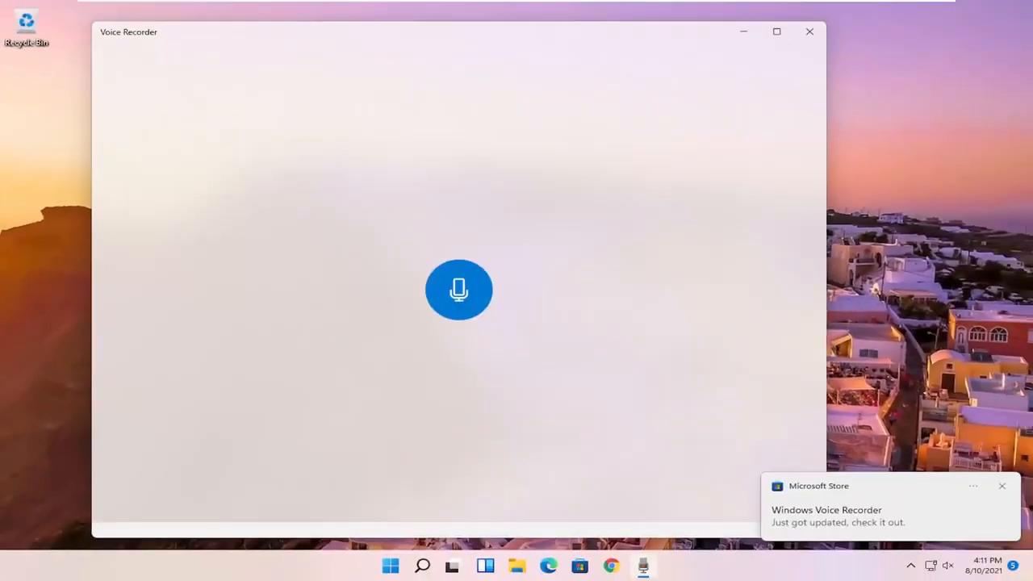
Grant Voice Recorder microphone access by answering Yes to the permission prompt.
left_click(458, 290)
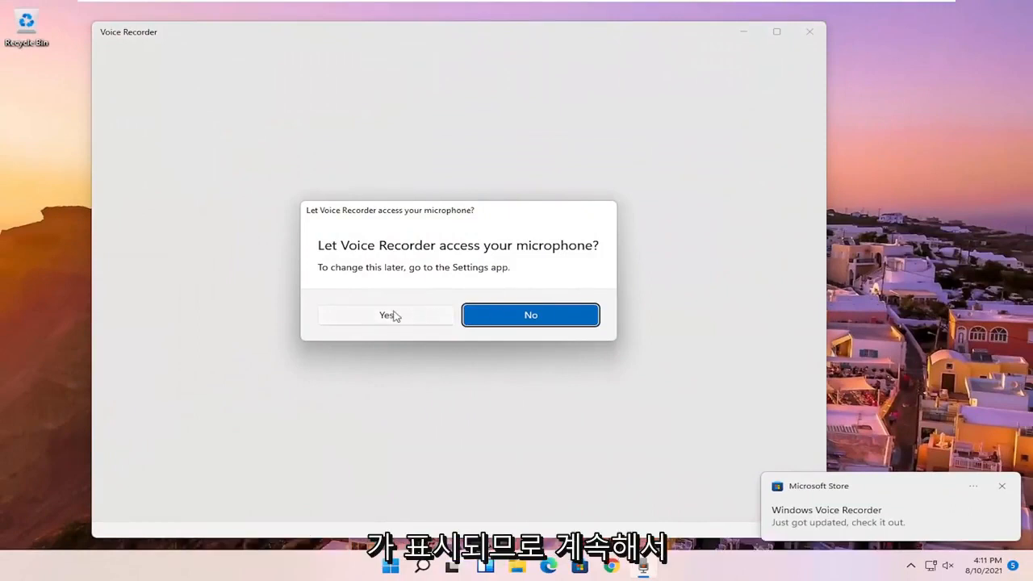
left_click(385, 315)
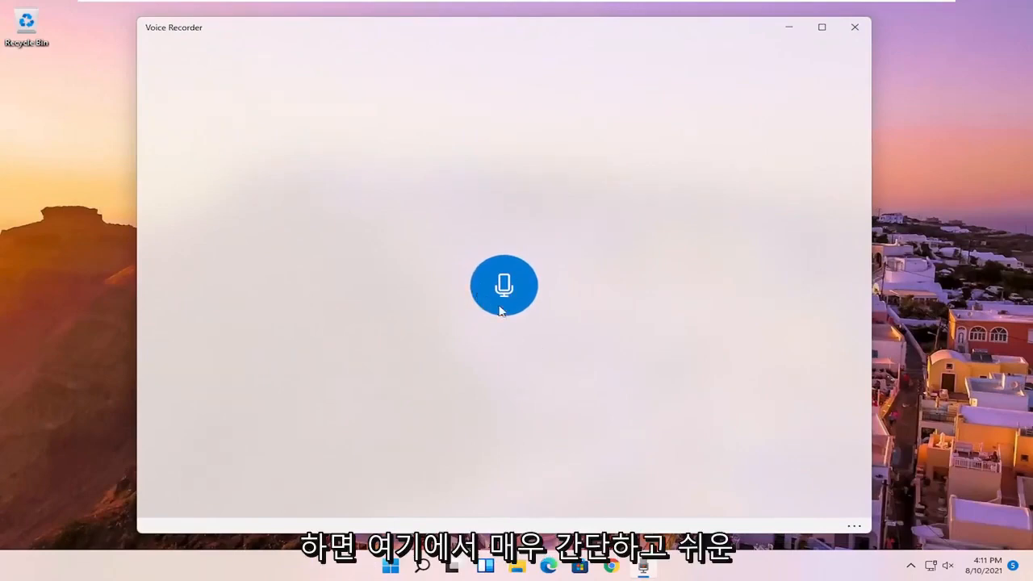
mouse_move(385, 326)
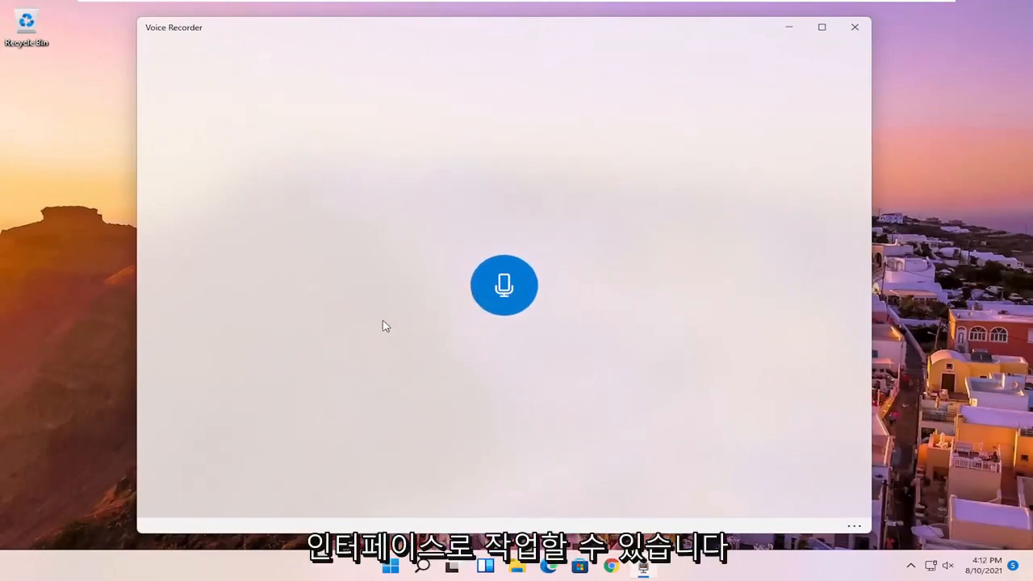
mouse_move(504, 286)
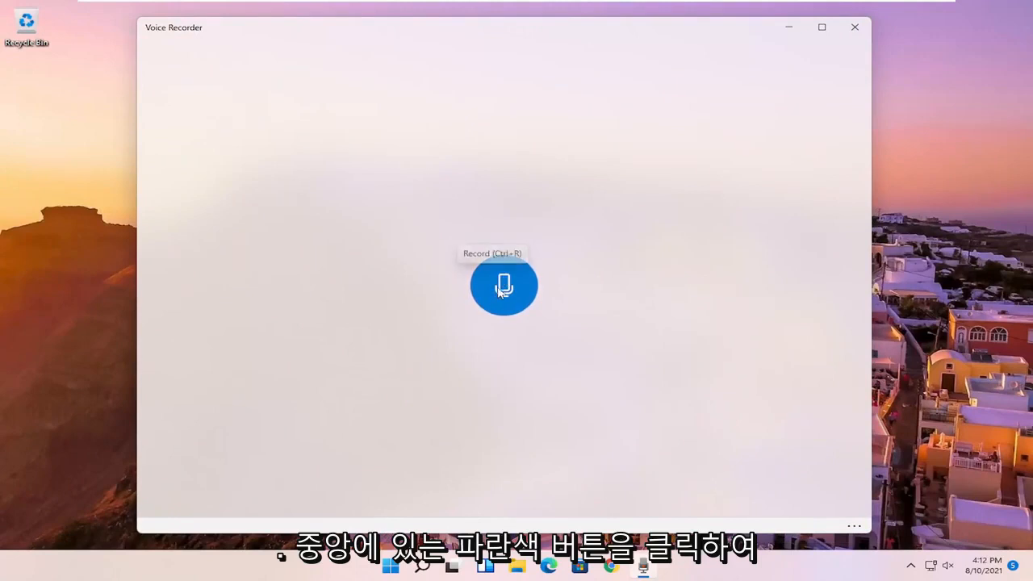
Capture a 13-second clip, pausing to flag markers at 0:08, 0:10 and 0:11, then stop.
left_click(503, 285)
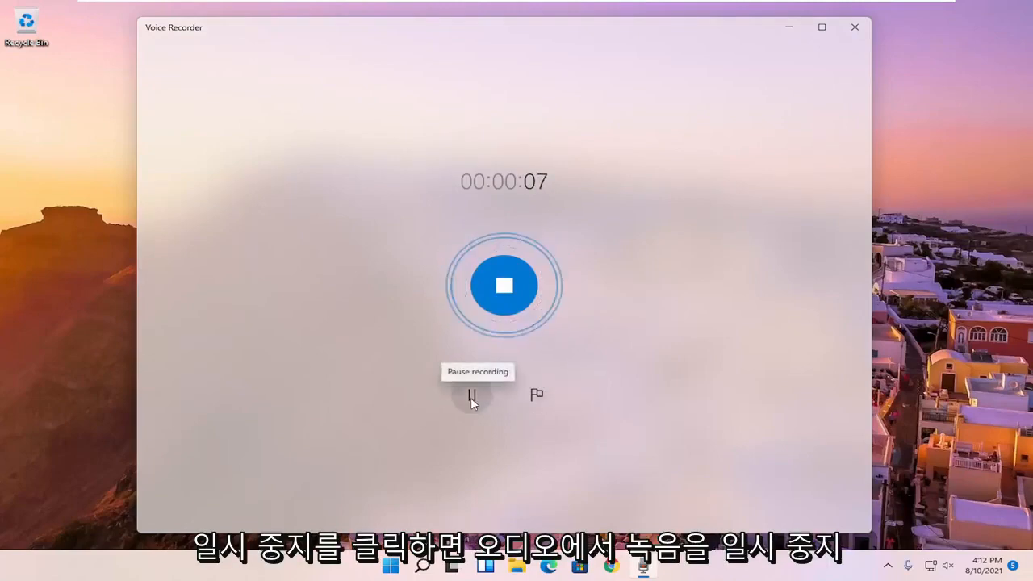
left_click(471, 395)
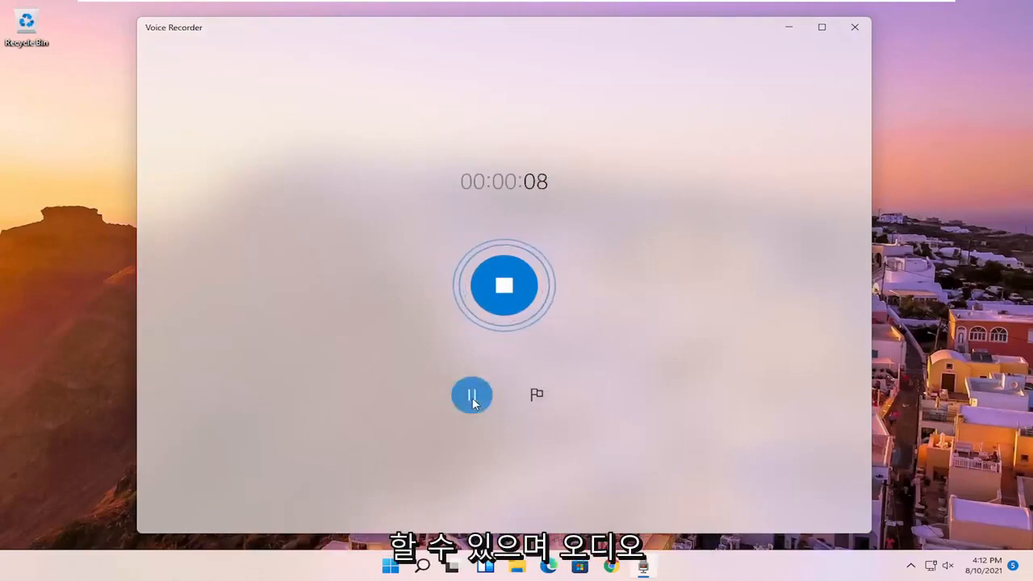
mouse_move(537, 394)
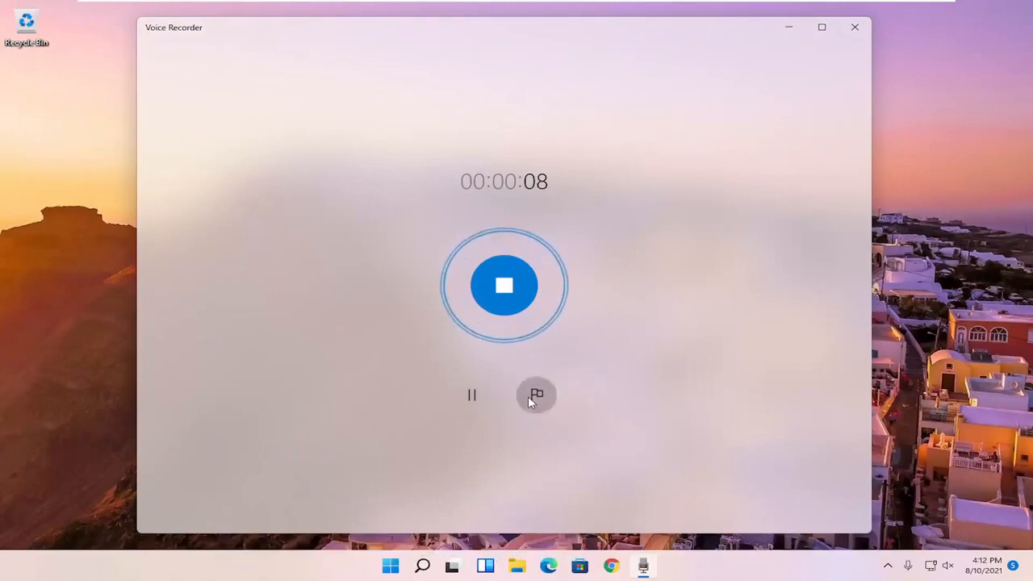
left_click(535, 395)
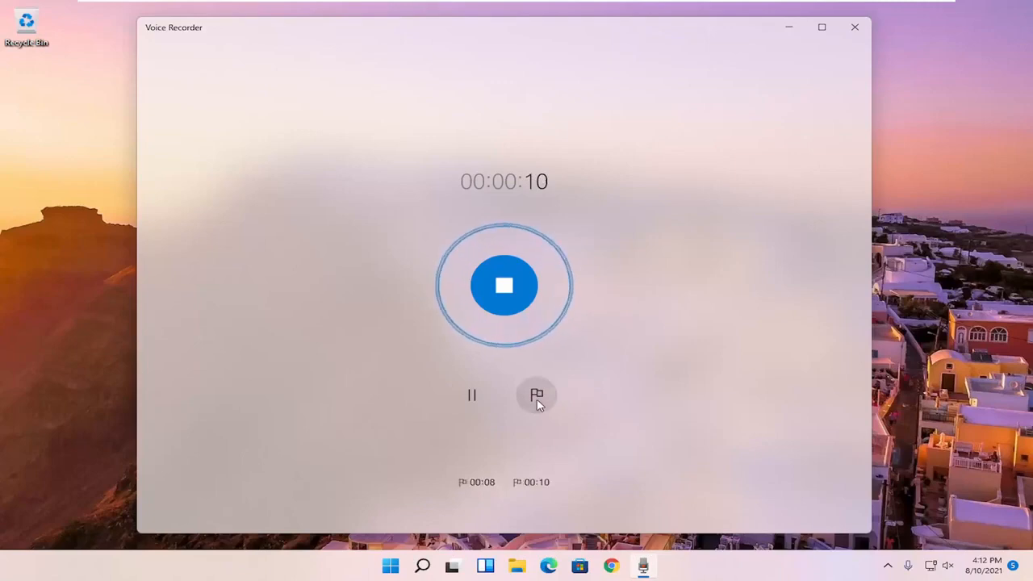
left_click(537, 395)
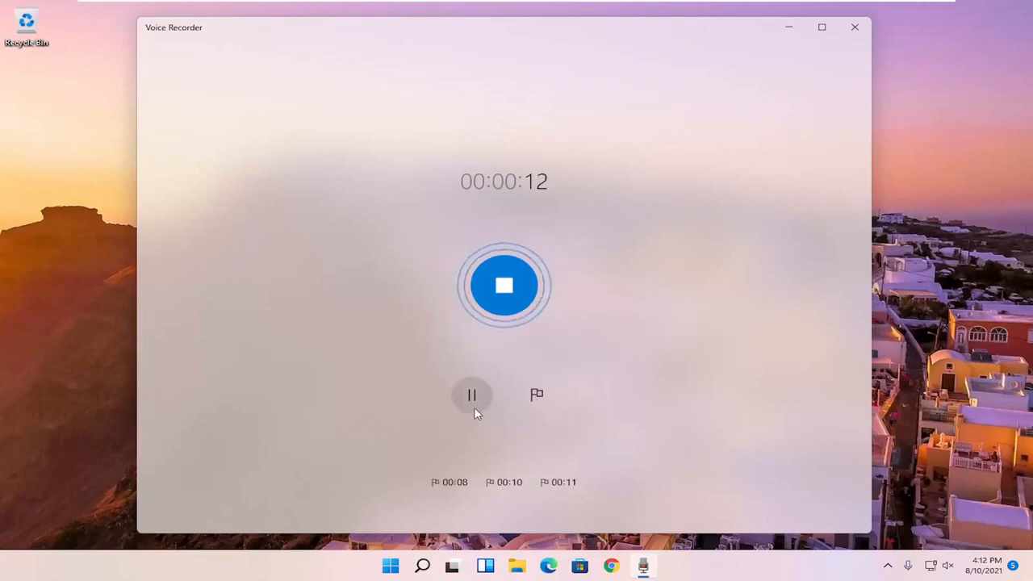
left_click(471, 394)
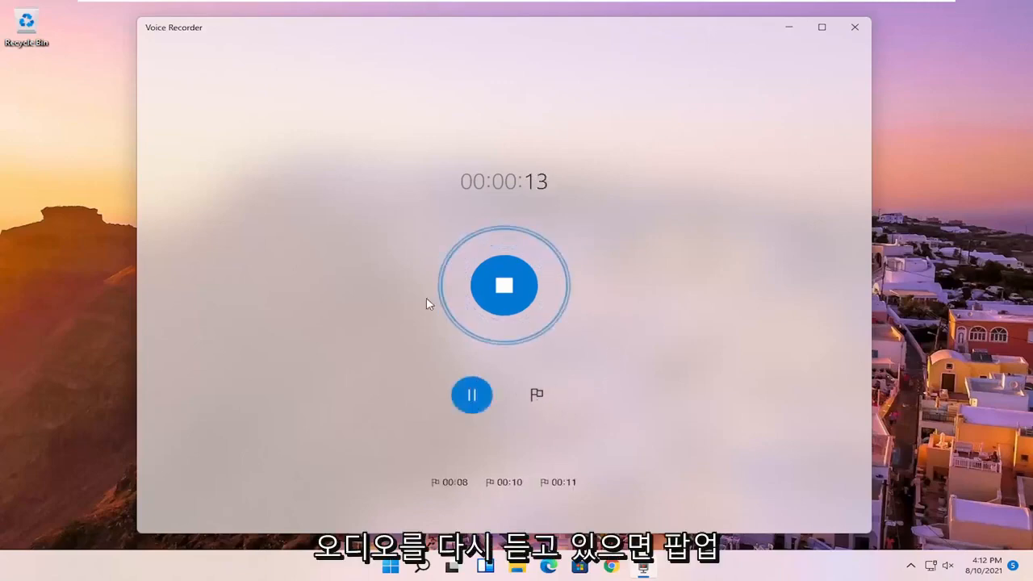
mouse_move(454, 251)
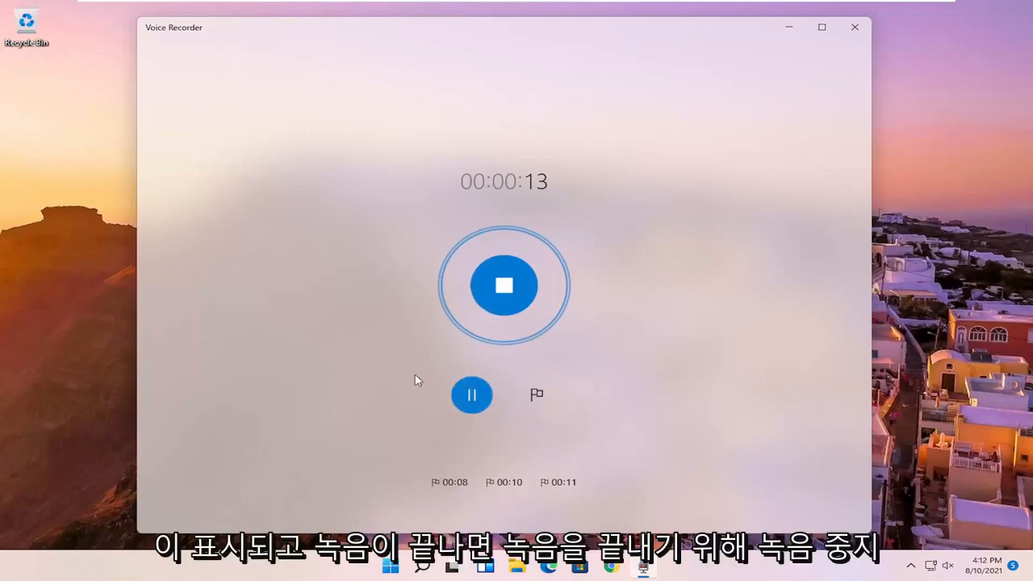
mouse_move(504, 285)
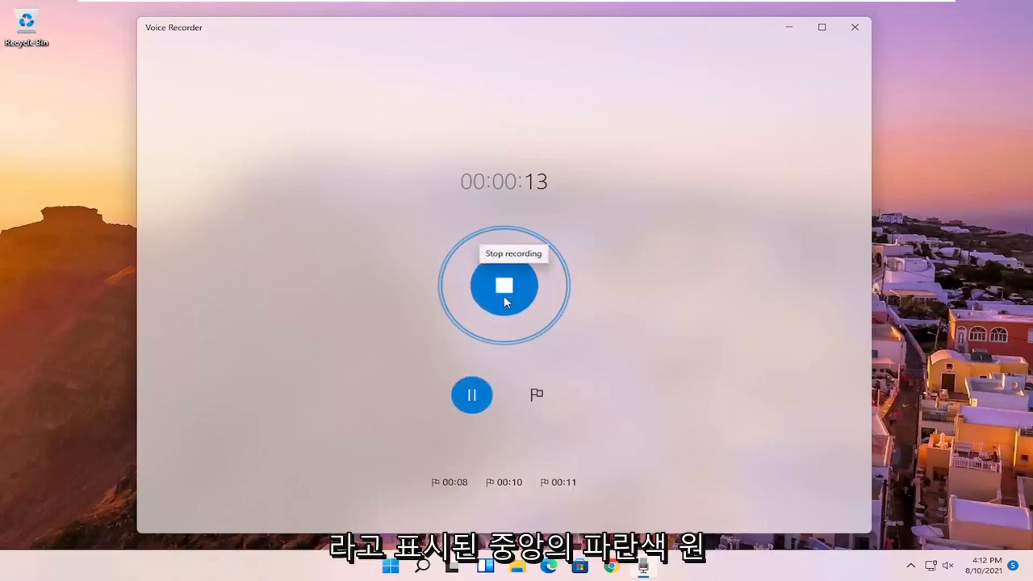
left_click(503, 285)
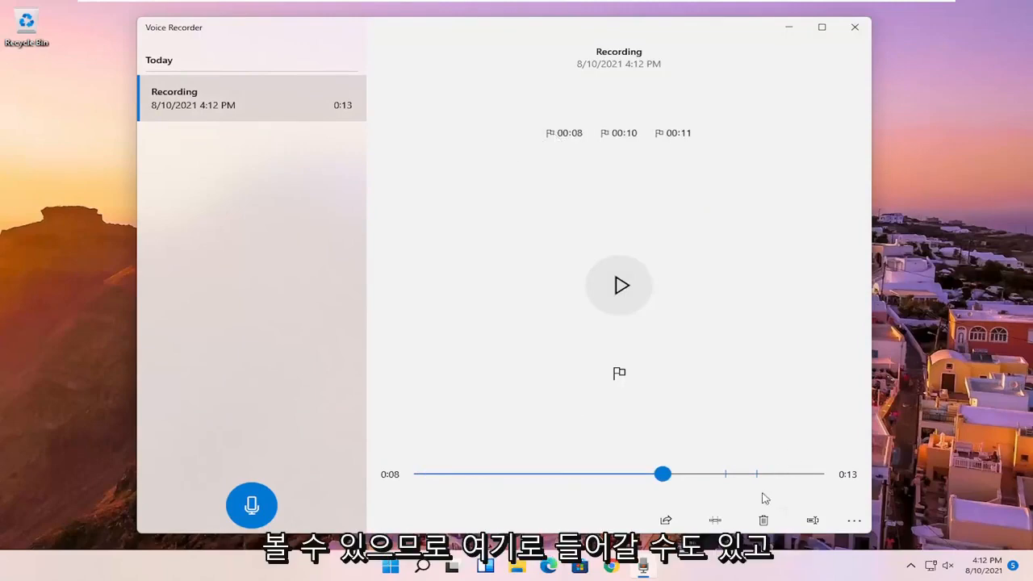
mouse_move(665, 519)
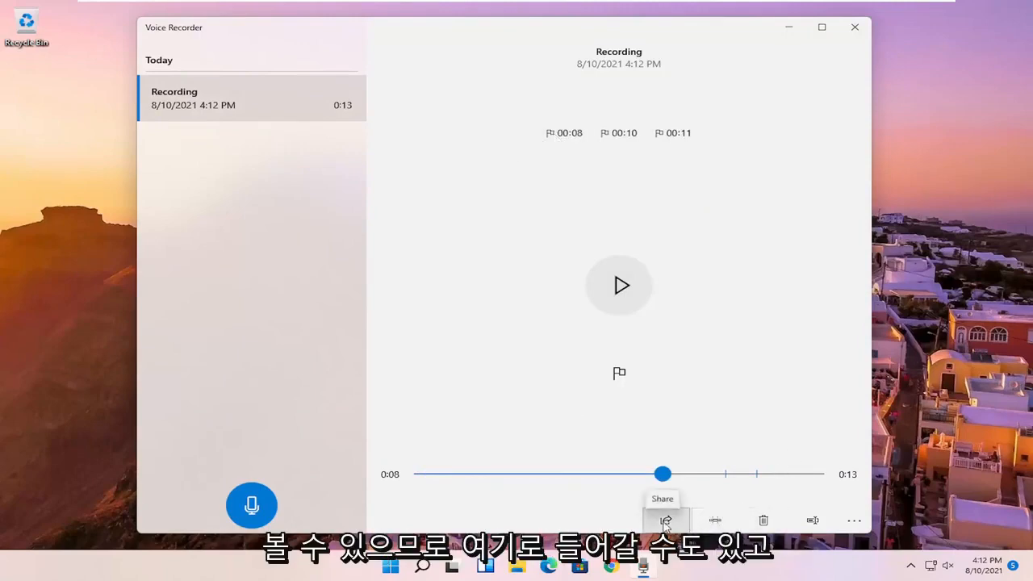
left_click(665, 520)
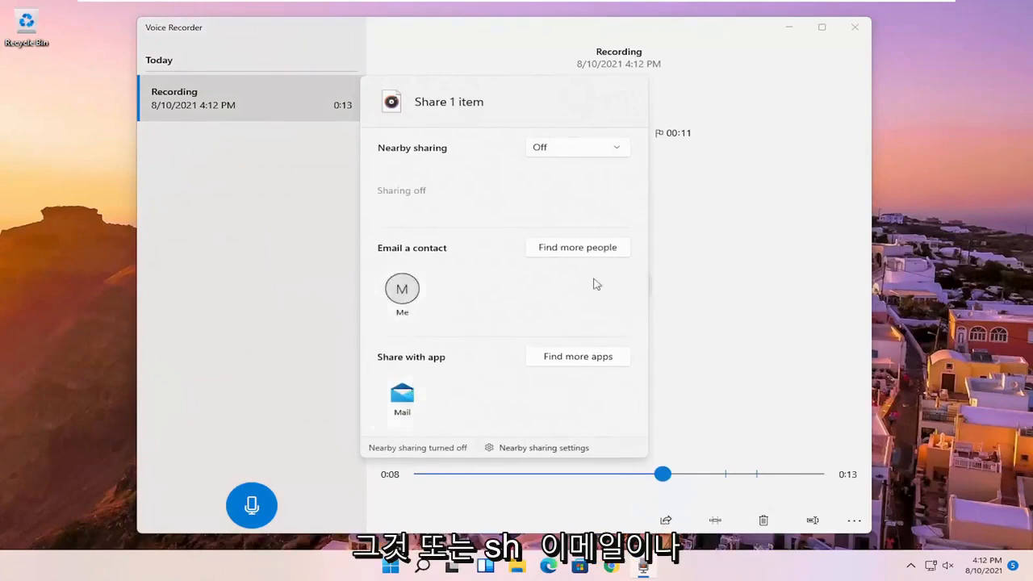
left_click(576, 147)
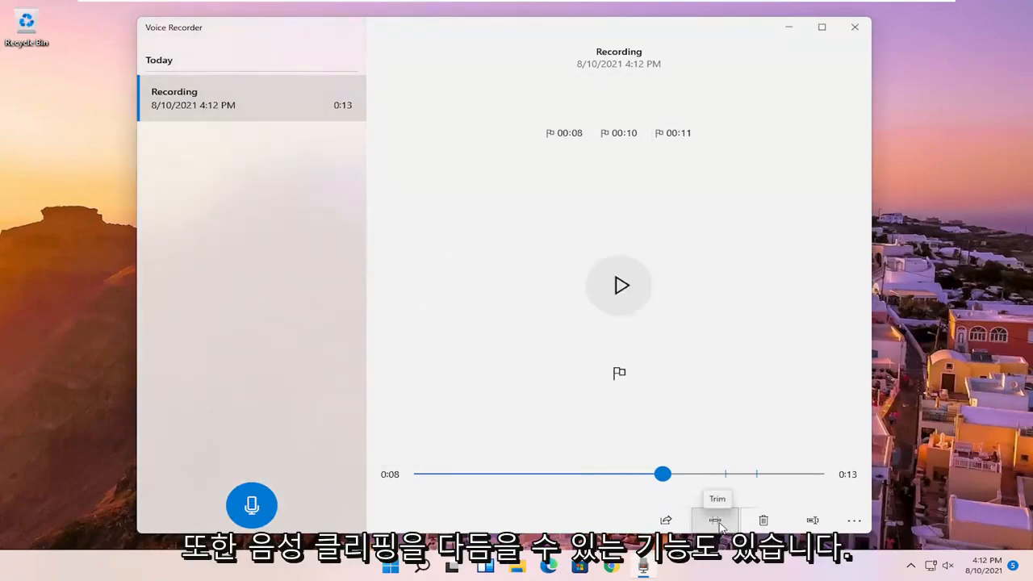
Open the trim tool, save the clip untrimmed at 13 seconds, and start playback.
left_click(715, 520)
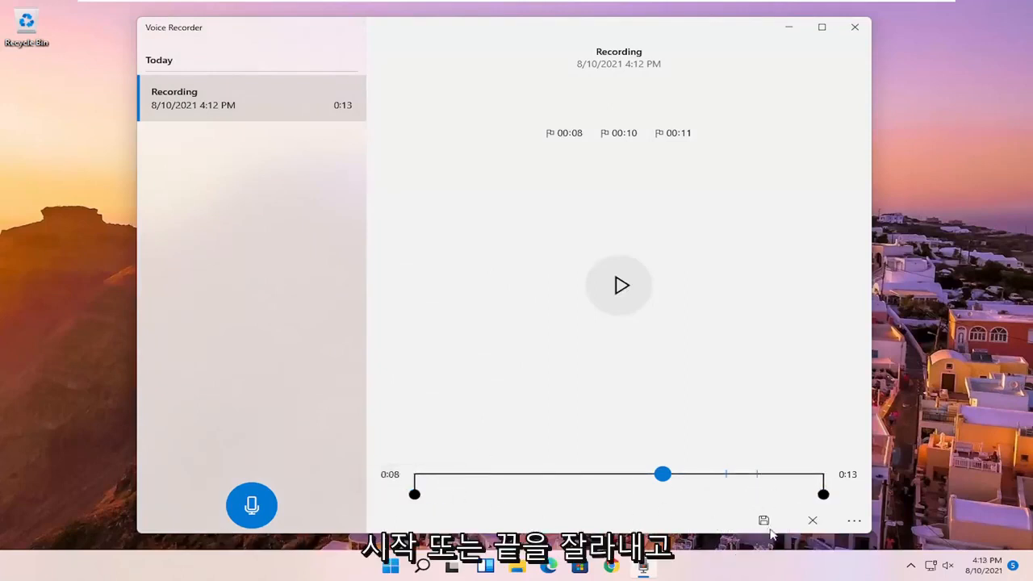
mouse_move(764, 521)
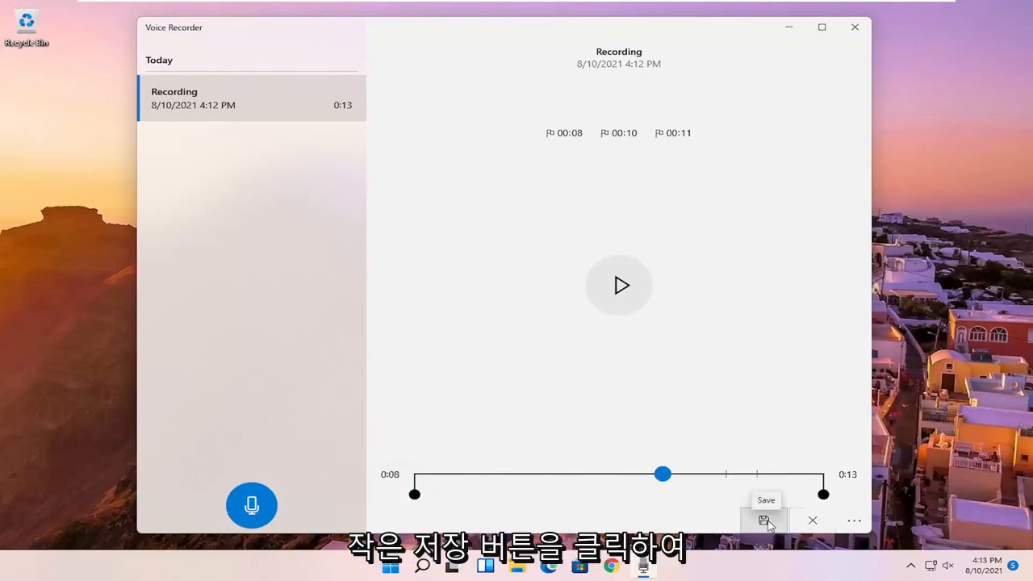
left_click(765, 520)
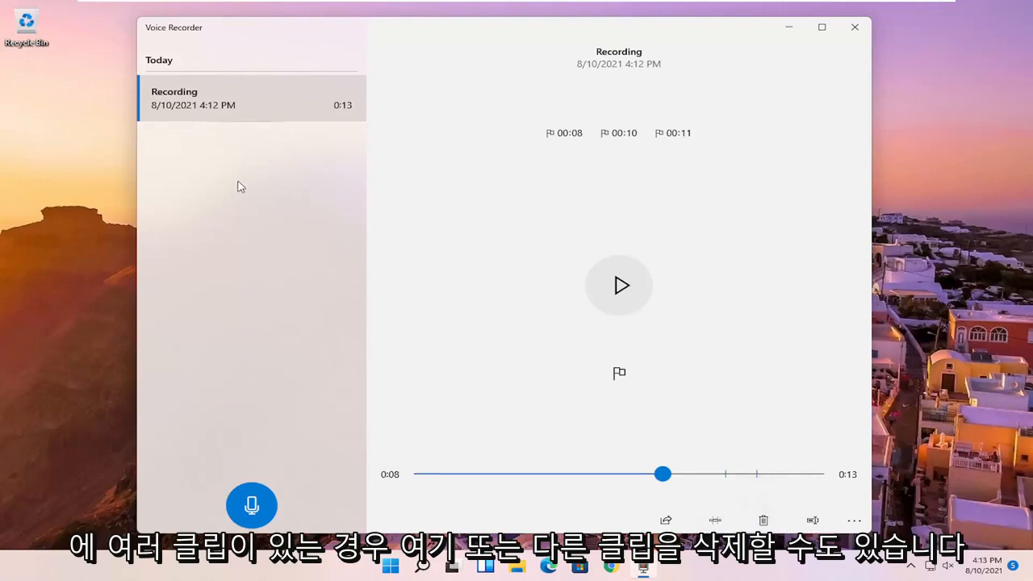
mouse_move(218, 186)
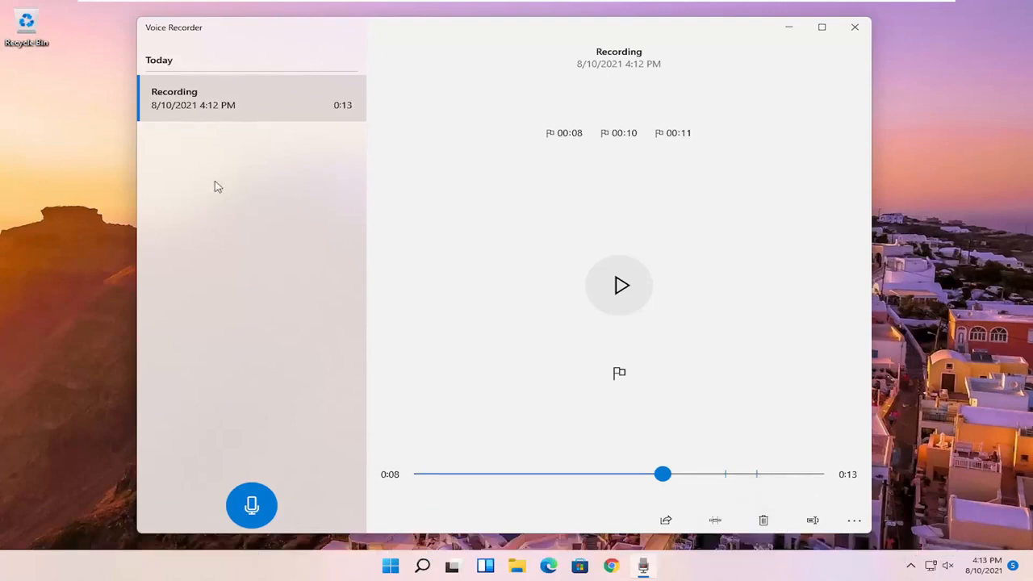
left_click(621, 285)
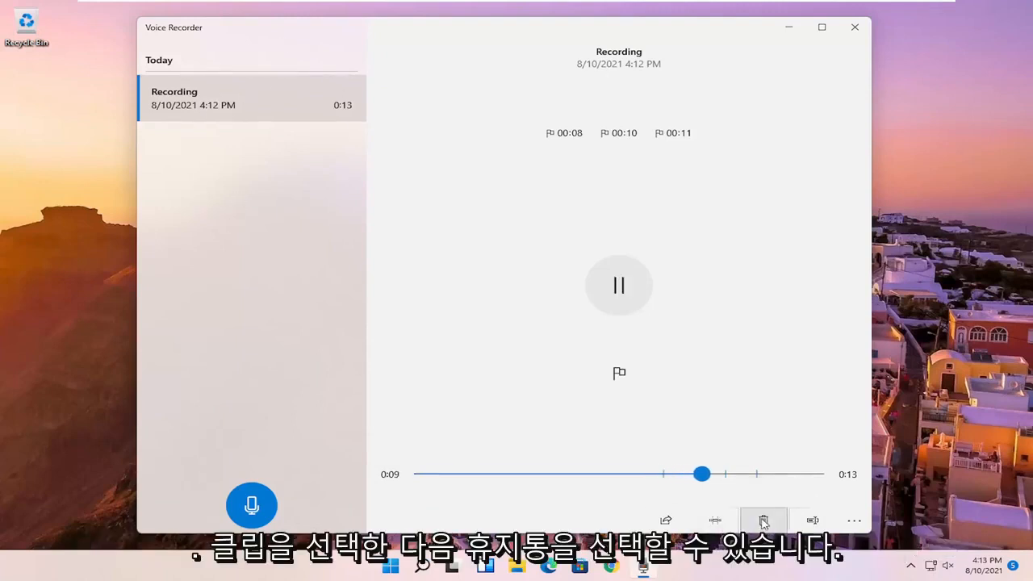
mouse_move(813, 520)
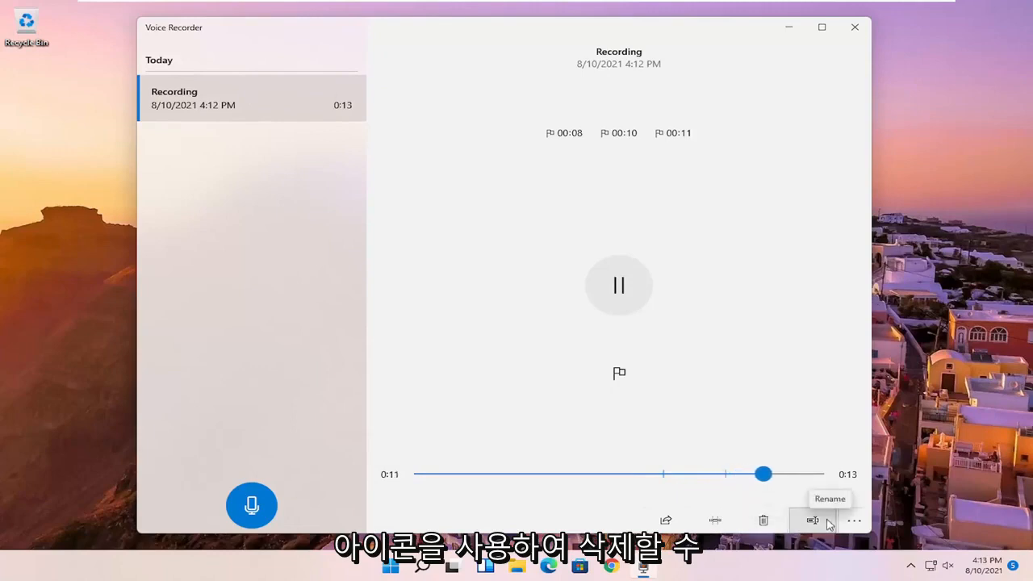
Open the rename box for the 13-second clip currently named 'Recording'.
left_click(812, 520)
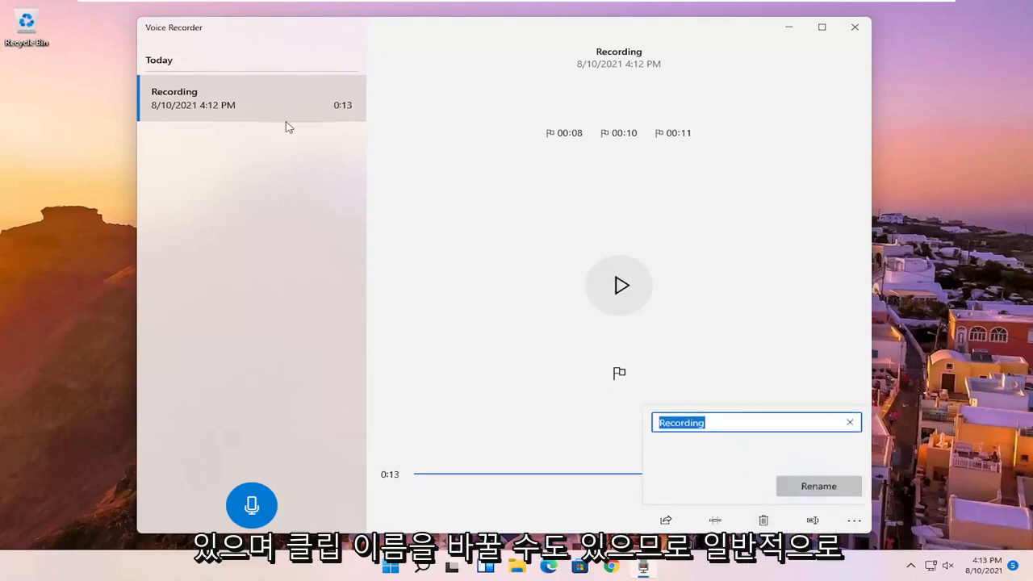
mouse_move(699, 445)
type("What The Clip Is")
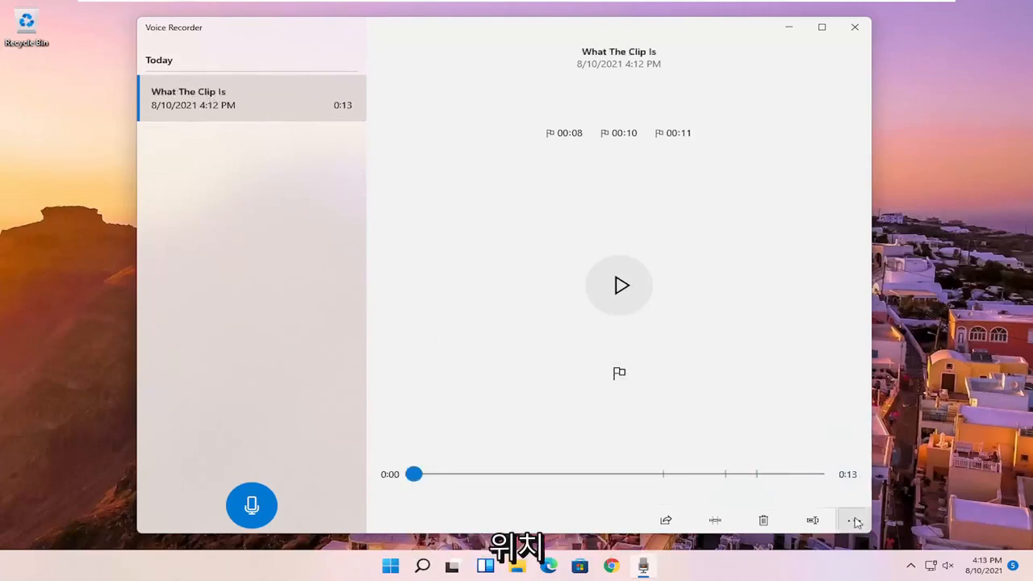
Use the recording's ... menu to open its file location in File Explorer.
left_click(853, 519)
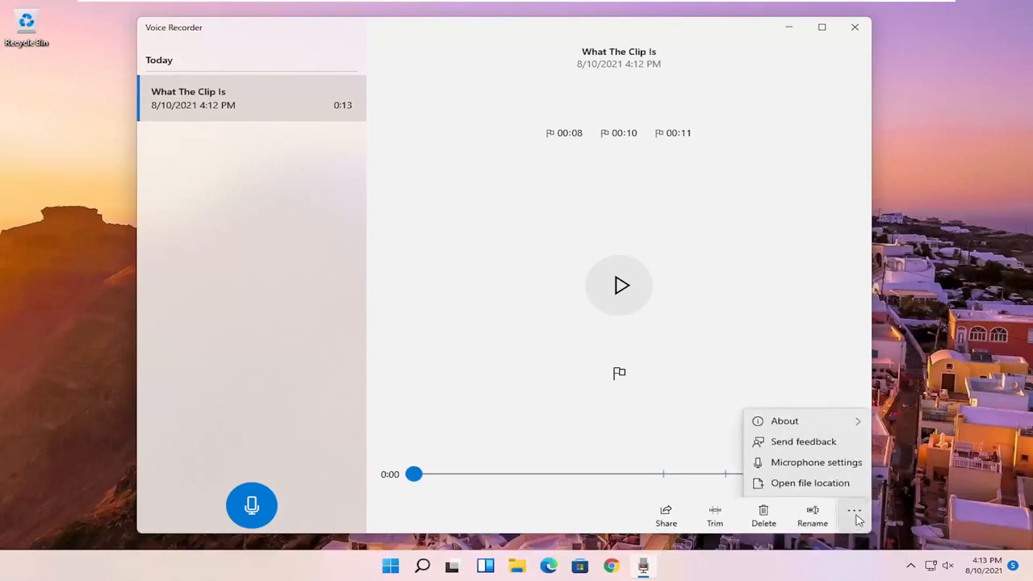
left_click(854, 515)
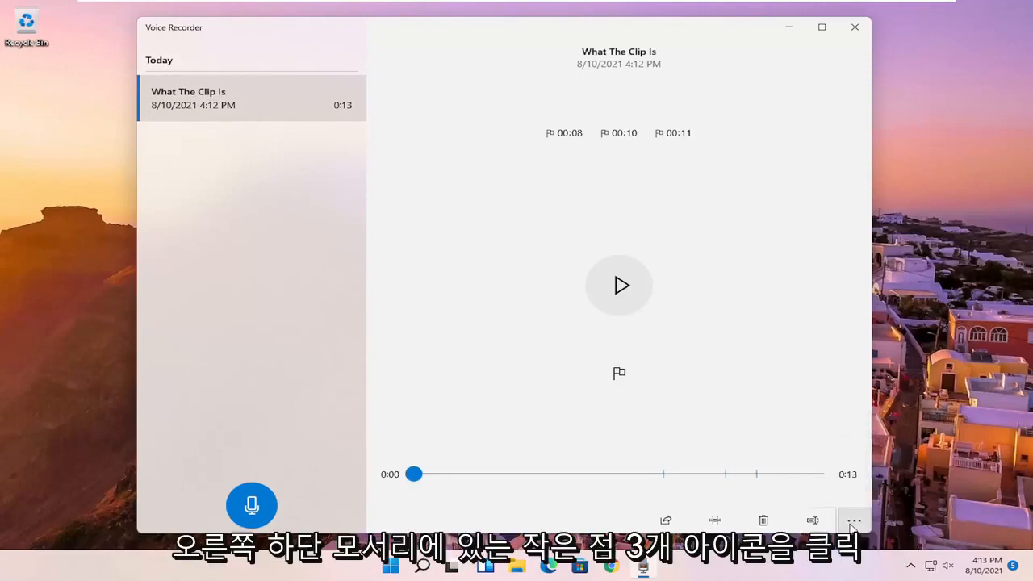
left_click(853, 520)
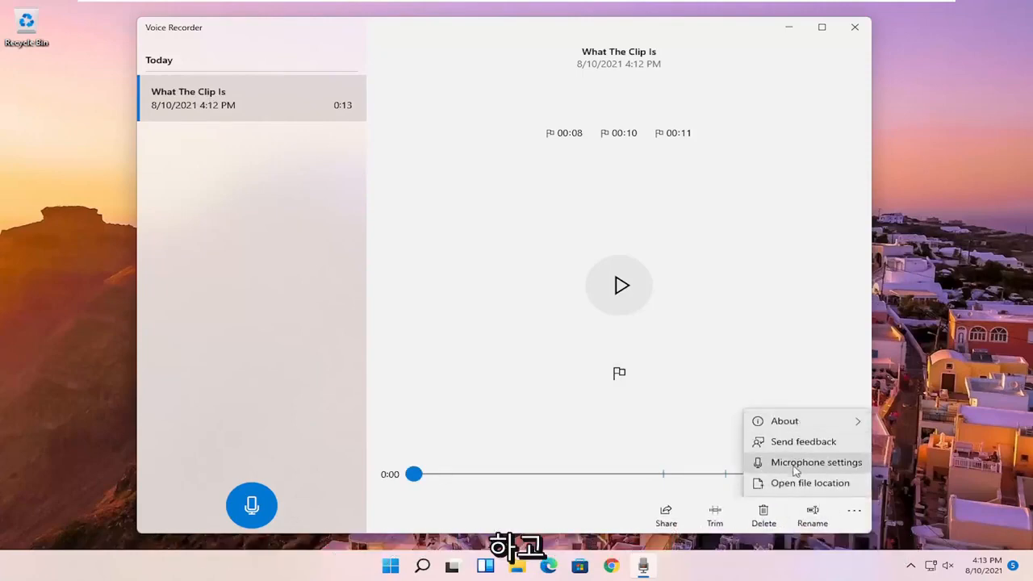
left_click(810, 483)
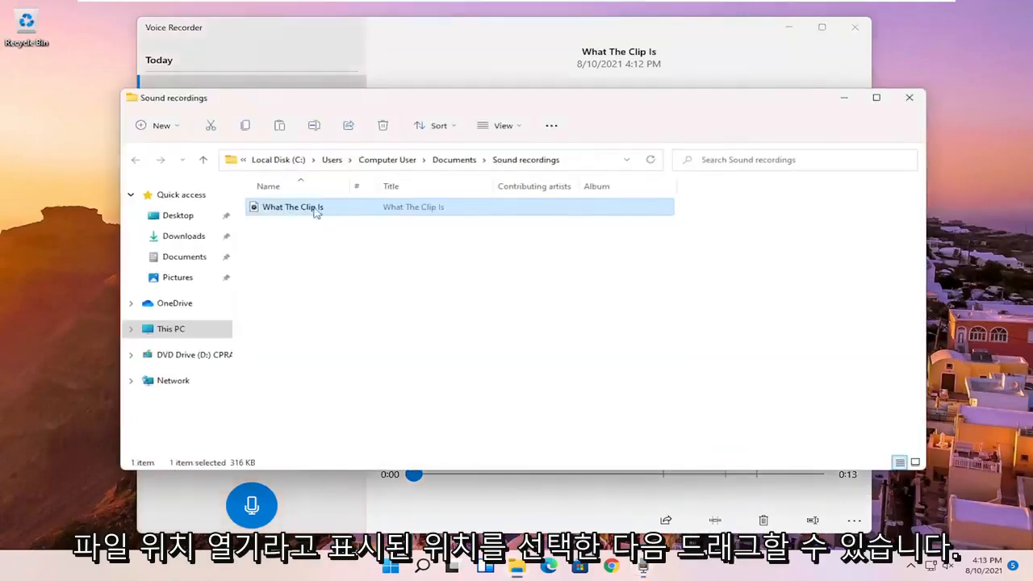
left_click_drag(292, 207, 75, 182)
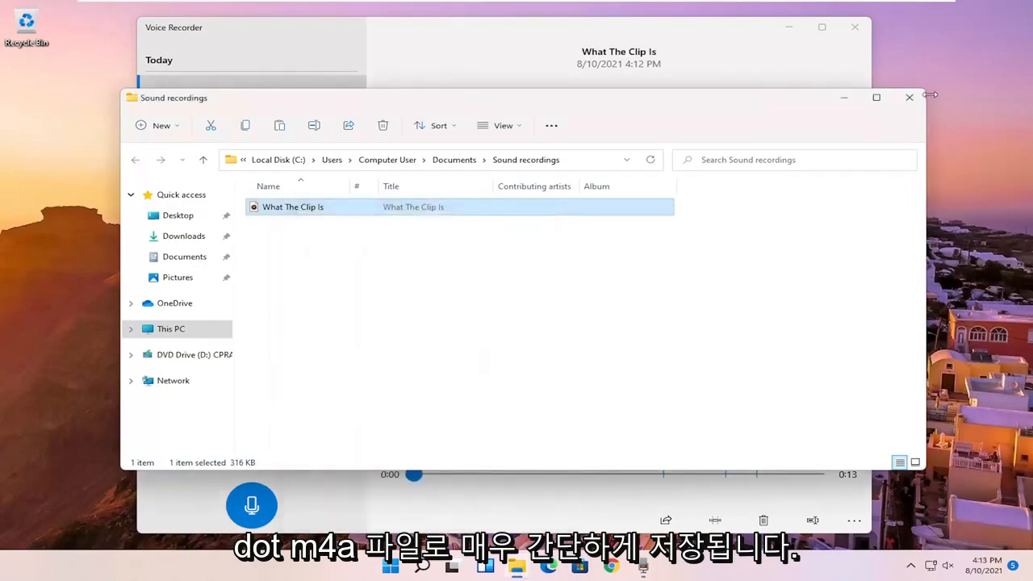
Close the folder, check Voice Recorder's access on the Microphone settings page, then close Settings.
left_click(854, 511)
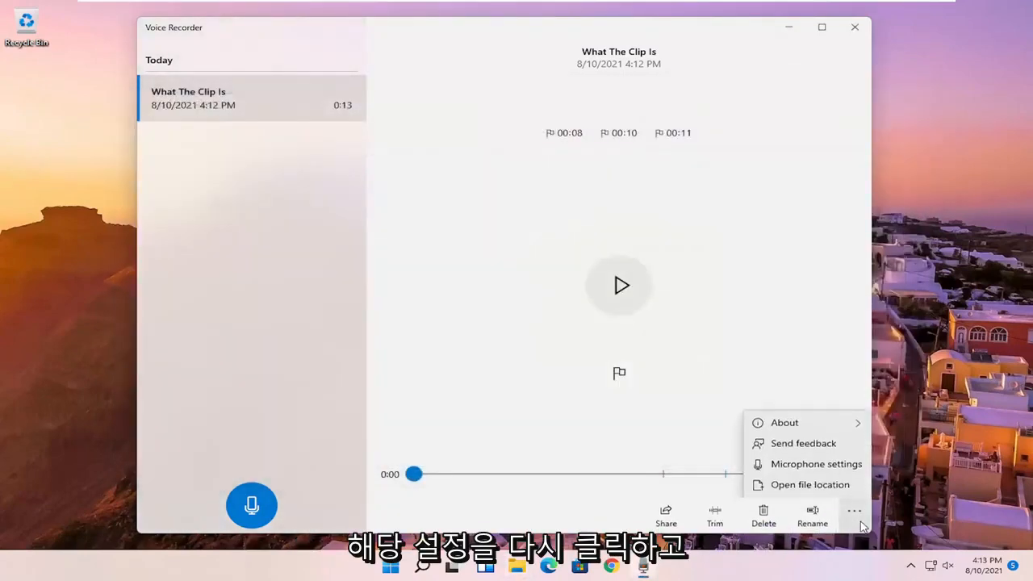
left_click(784, 422)
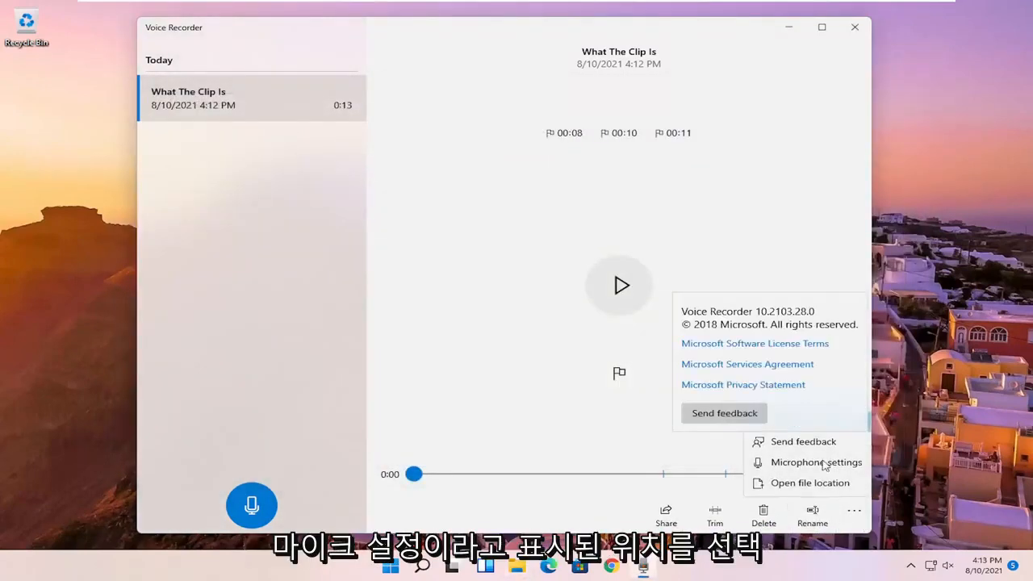
left_click(816, 462)
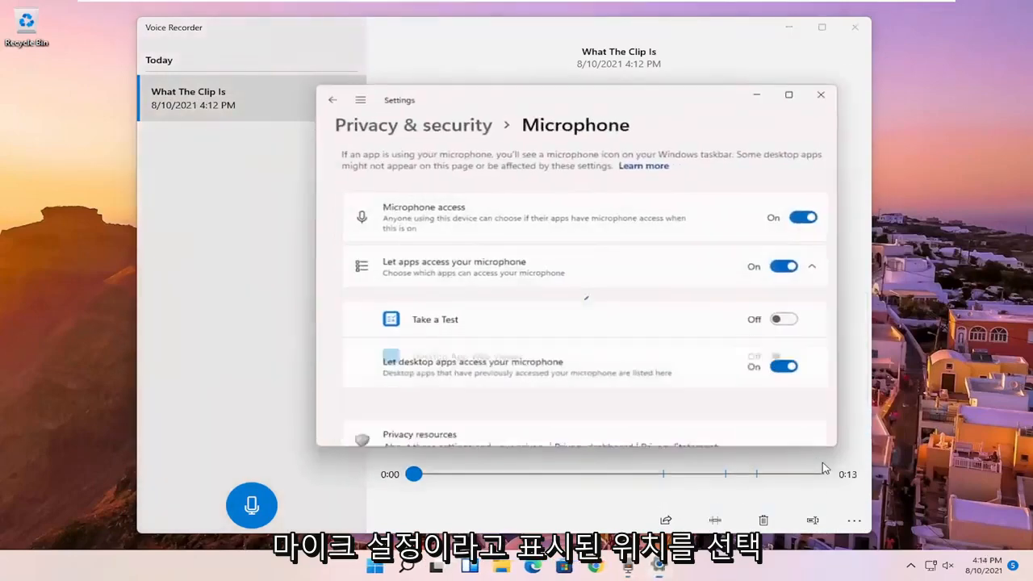
scroll("down", 3)
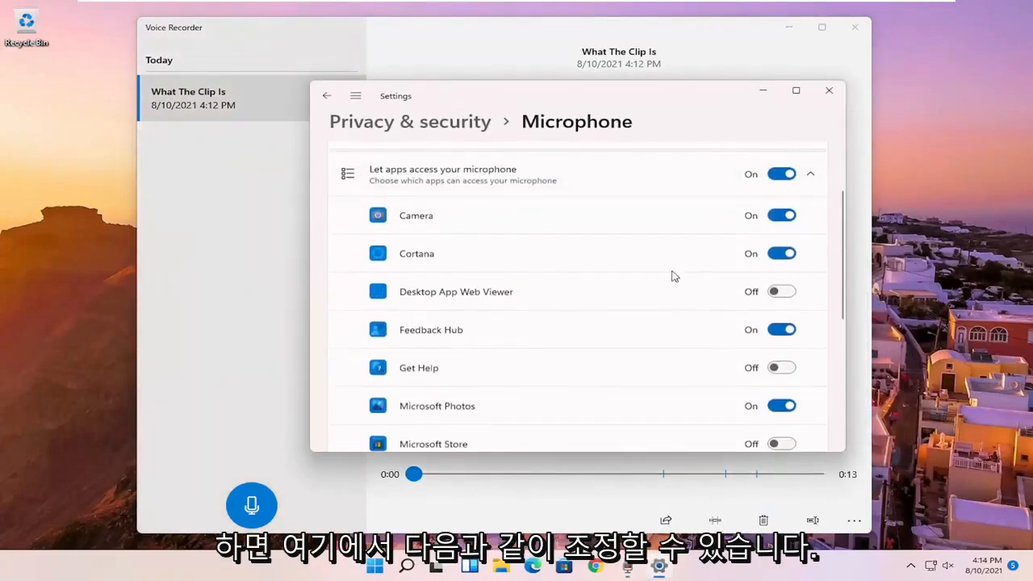
scroll("down", 3)
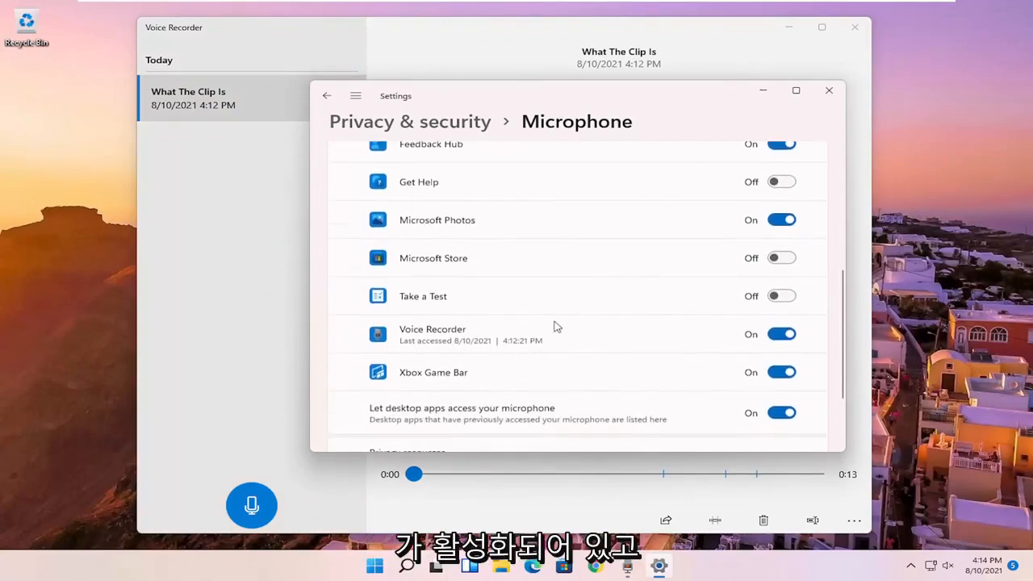
left_click(829, 90)
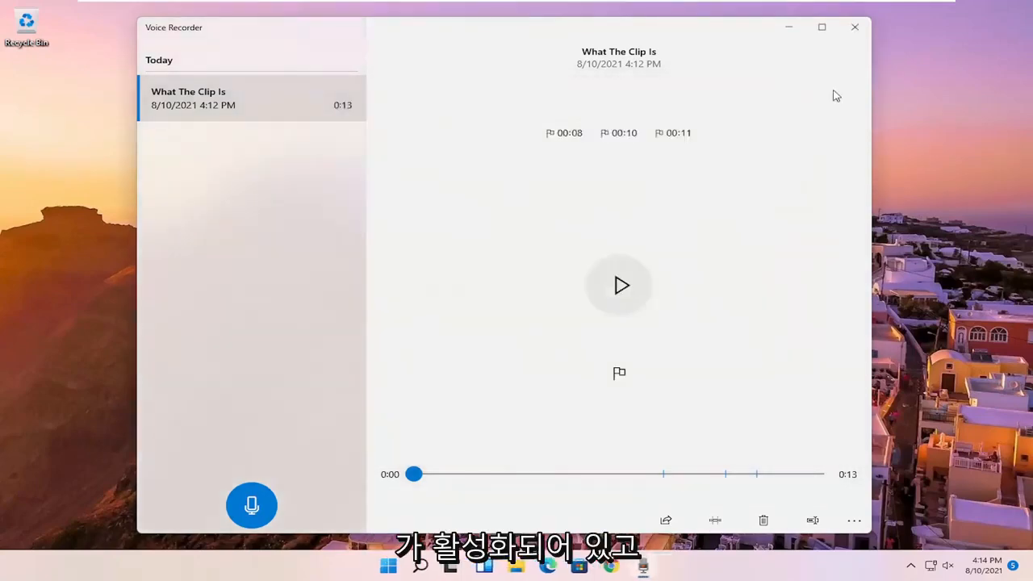
mouse_move(698, 43)
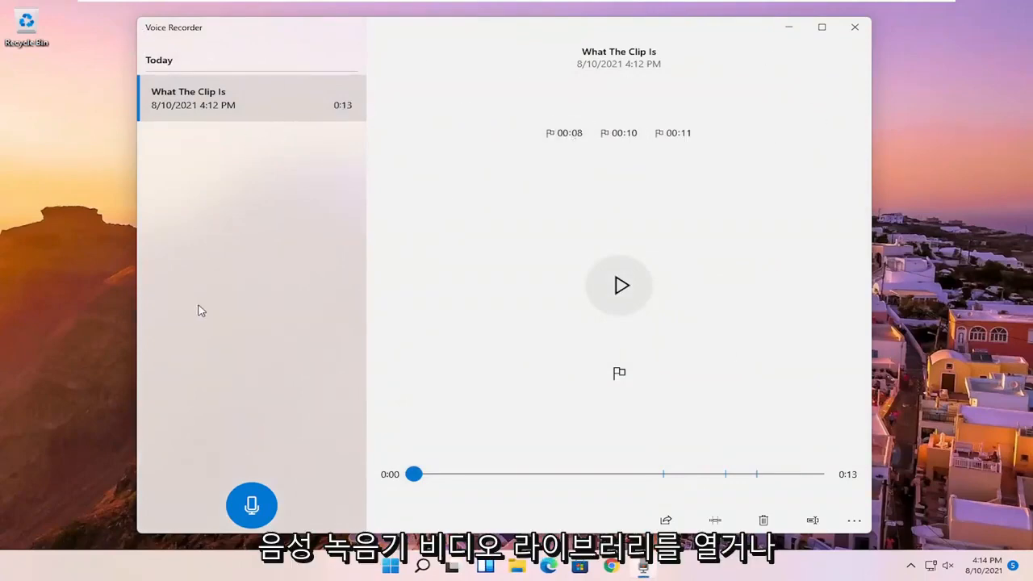
mouse_move(327, 212)
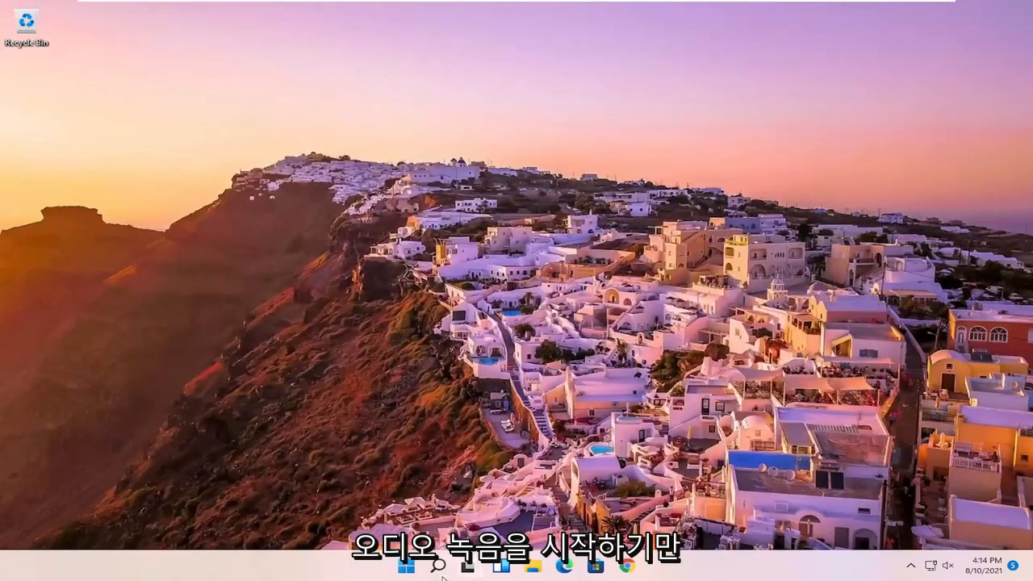
type("audio")
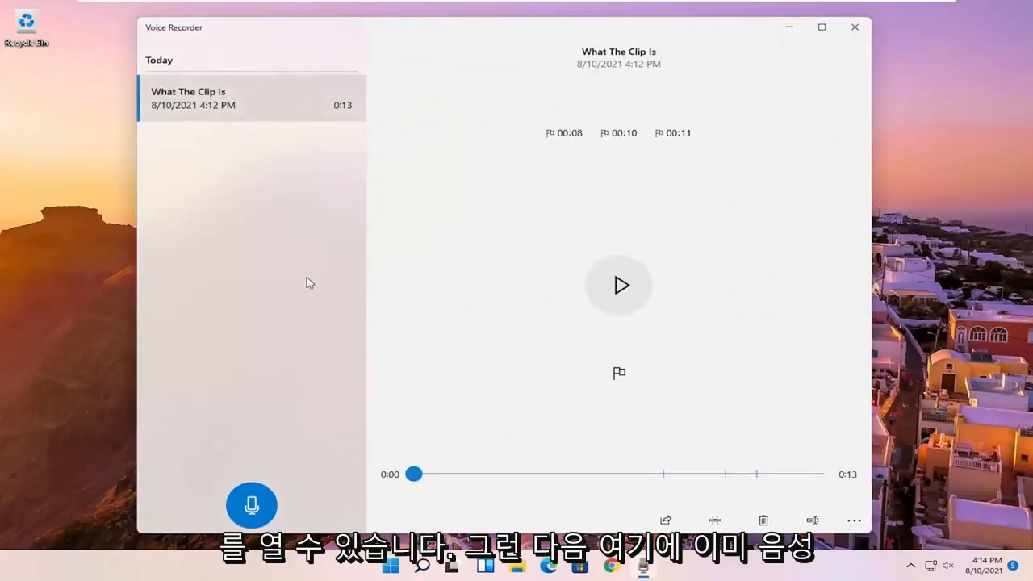
mouse_move(488, 249)
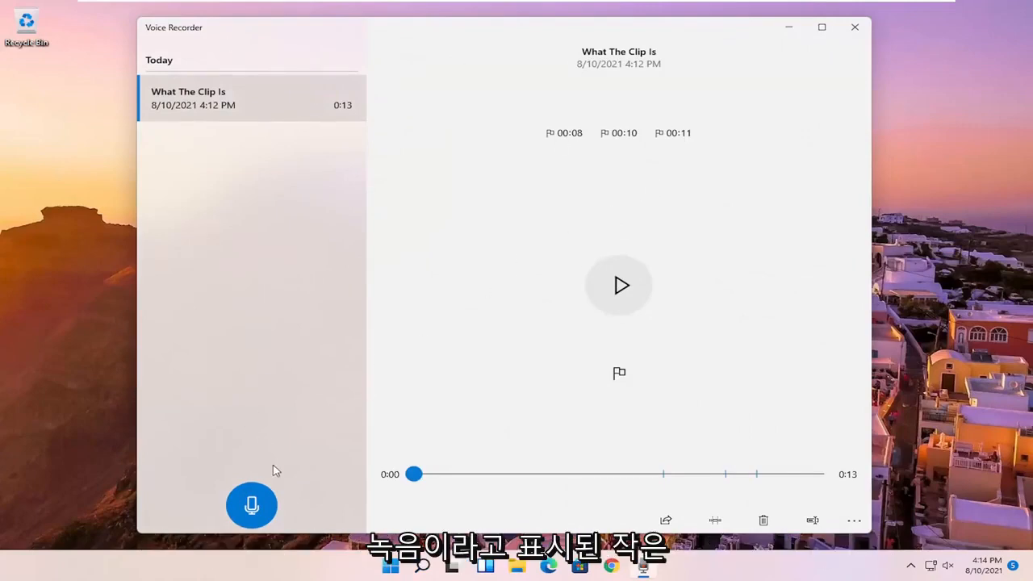
mouse_move(252, 505)
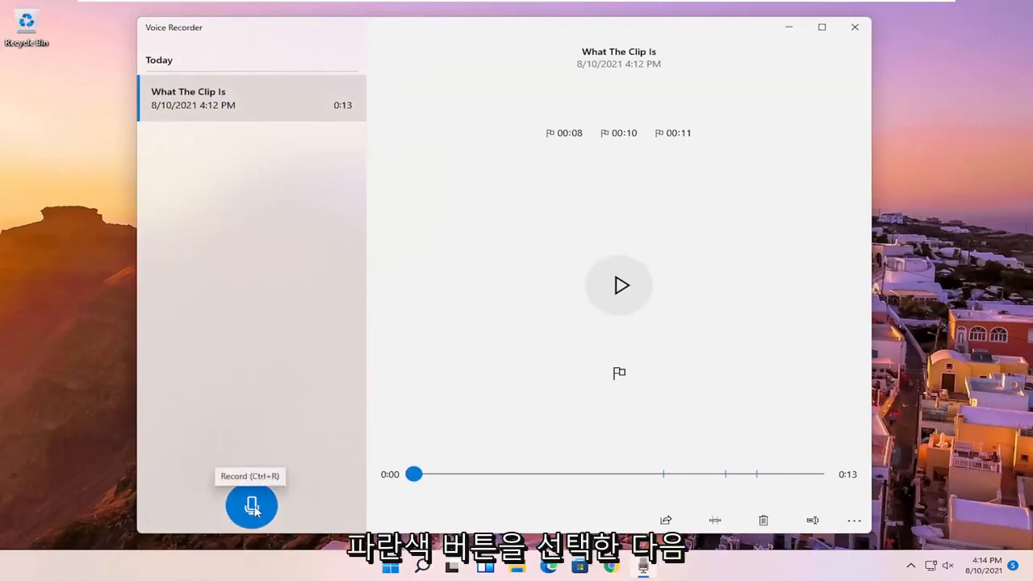
Record and stop a 2-second clip, then close Voice Recorder.
left_click(252, 504)
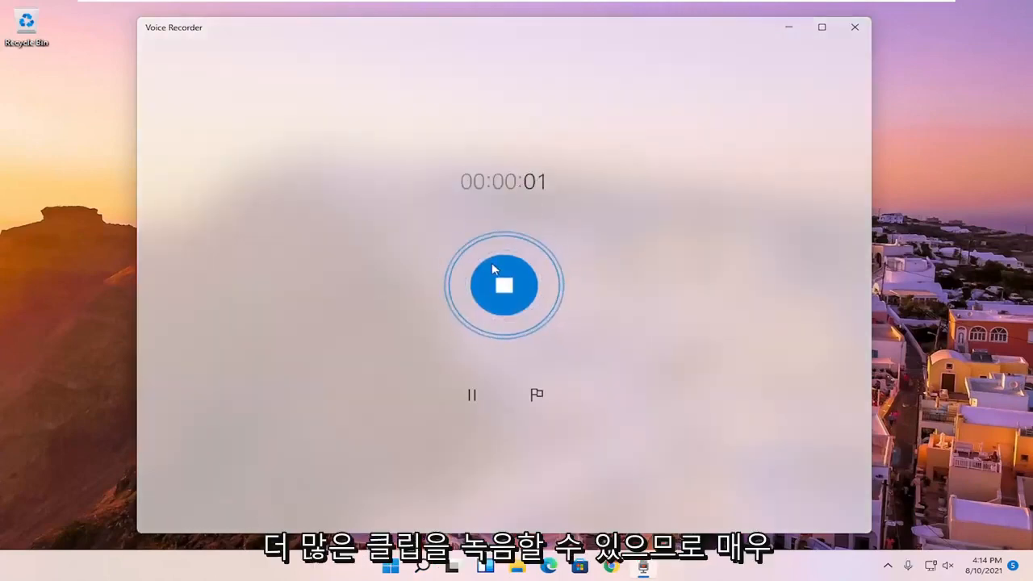
left_click(503, 285)
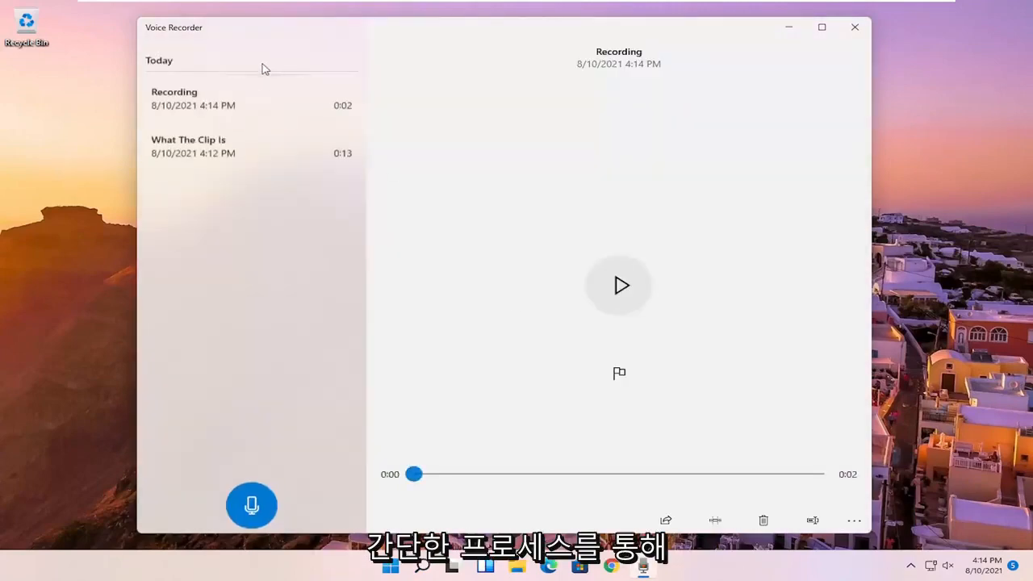
mouse_move(854, 27)
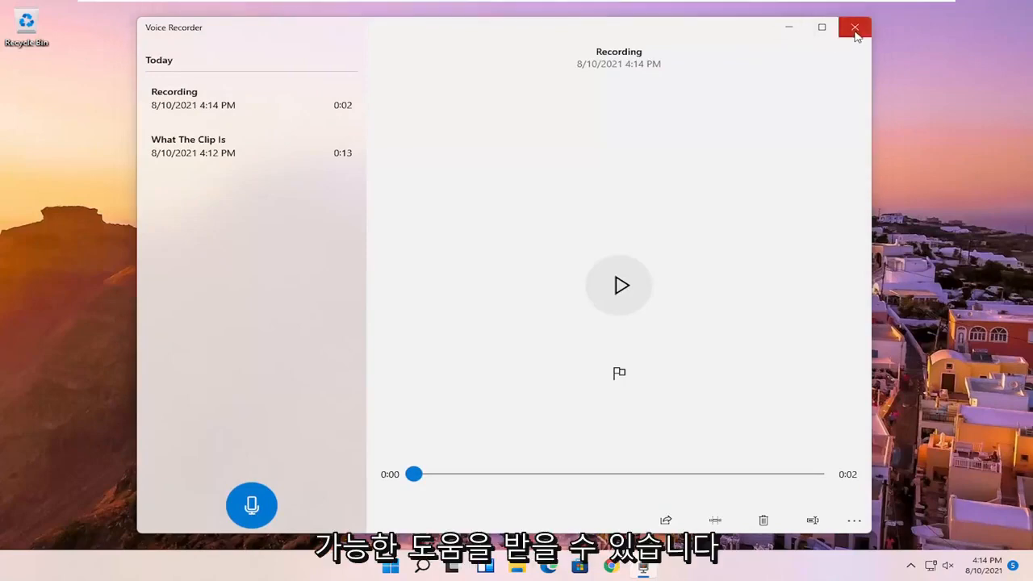
left_click(855, 27)
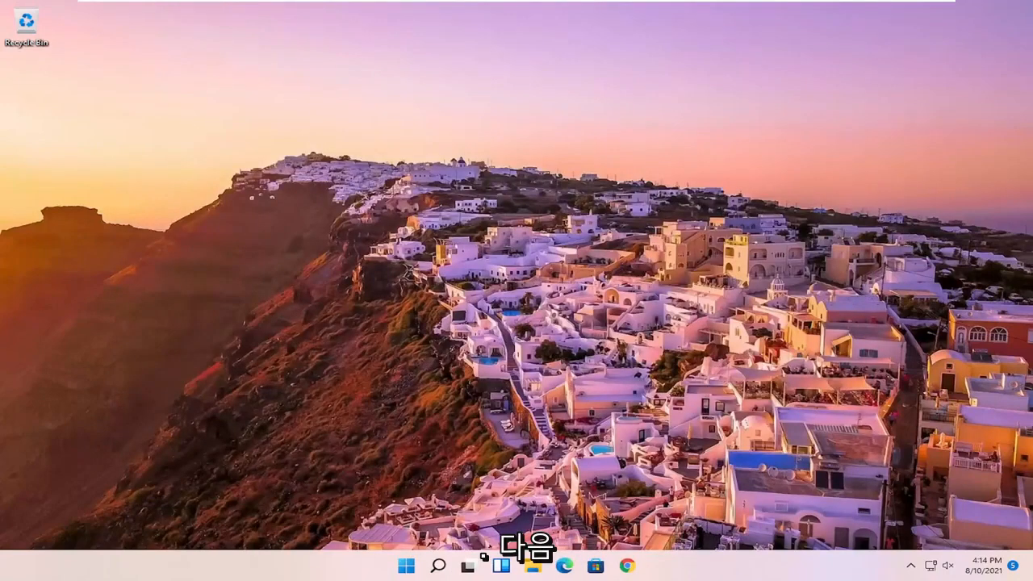